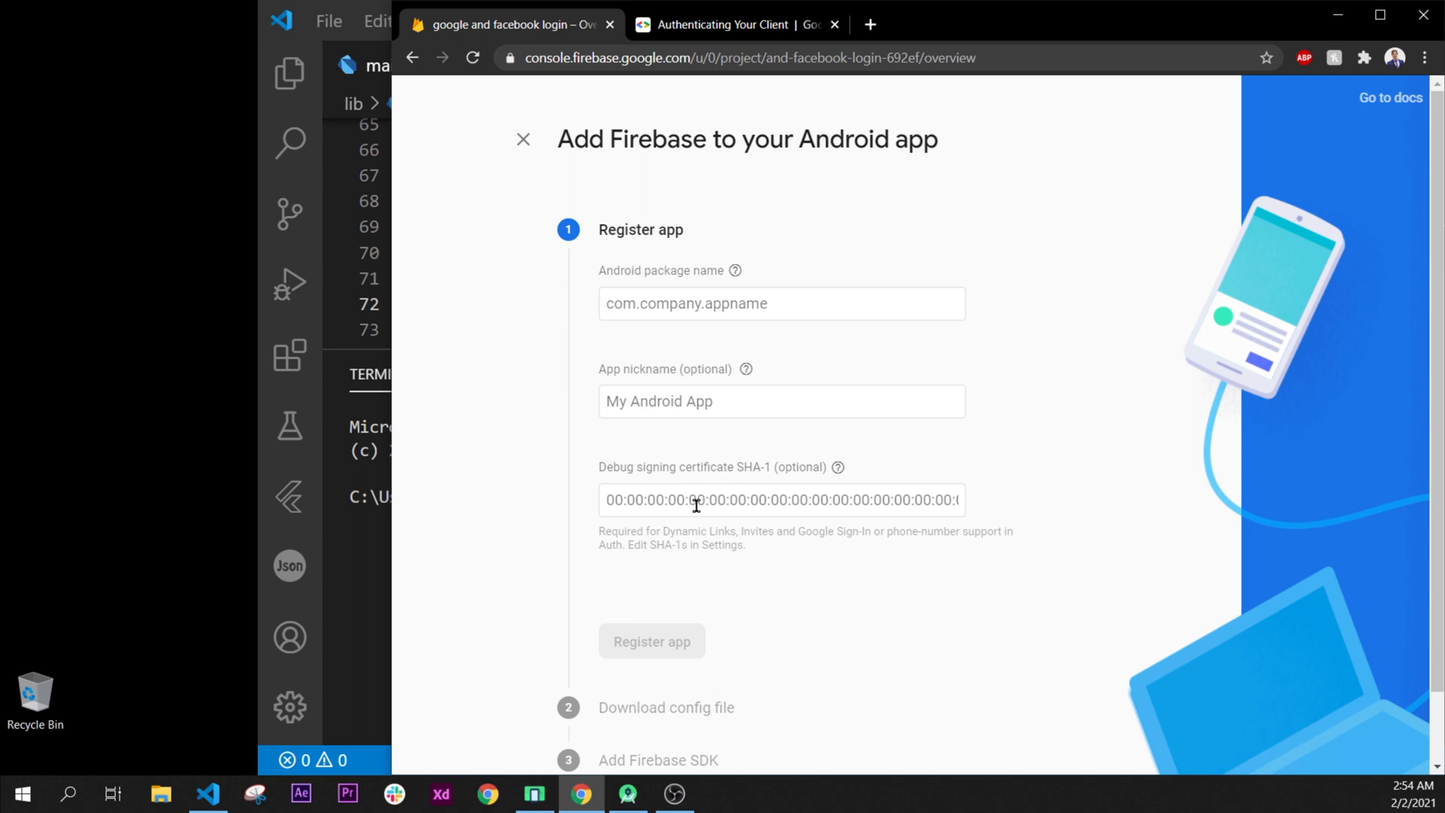
pyautogui.moveTo(772, 478)
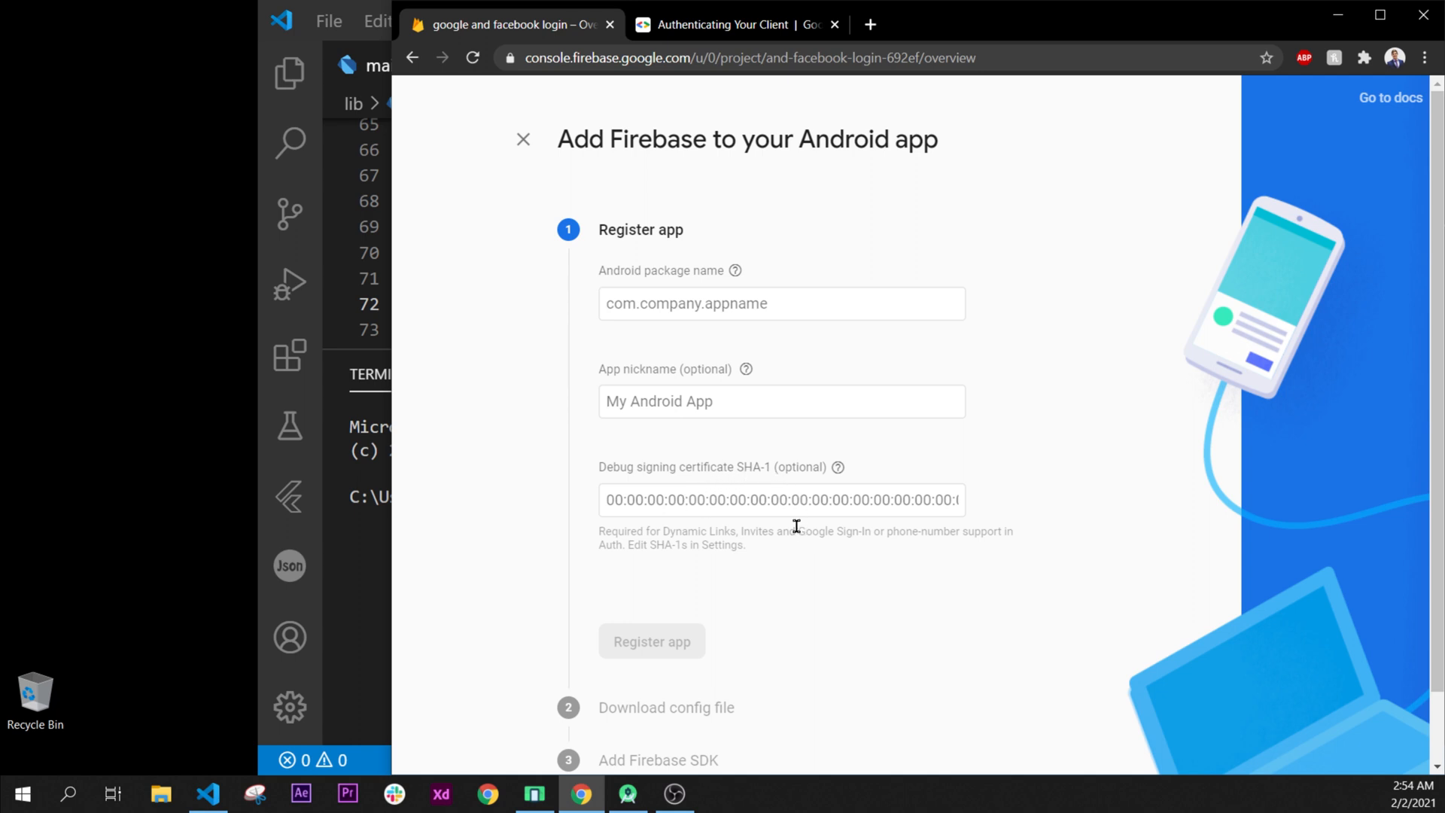
# - Switch to the 'Authenticating Your Client' guide tab from the Firebase registration form
pyautogui.click(726, 24)
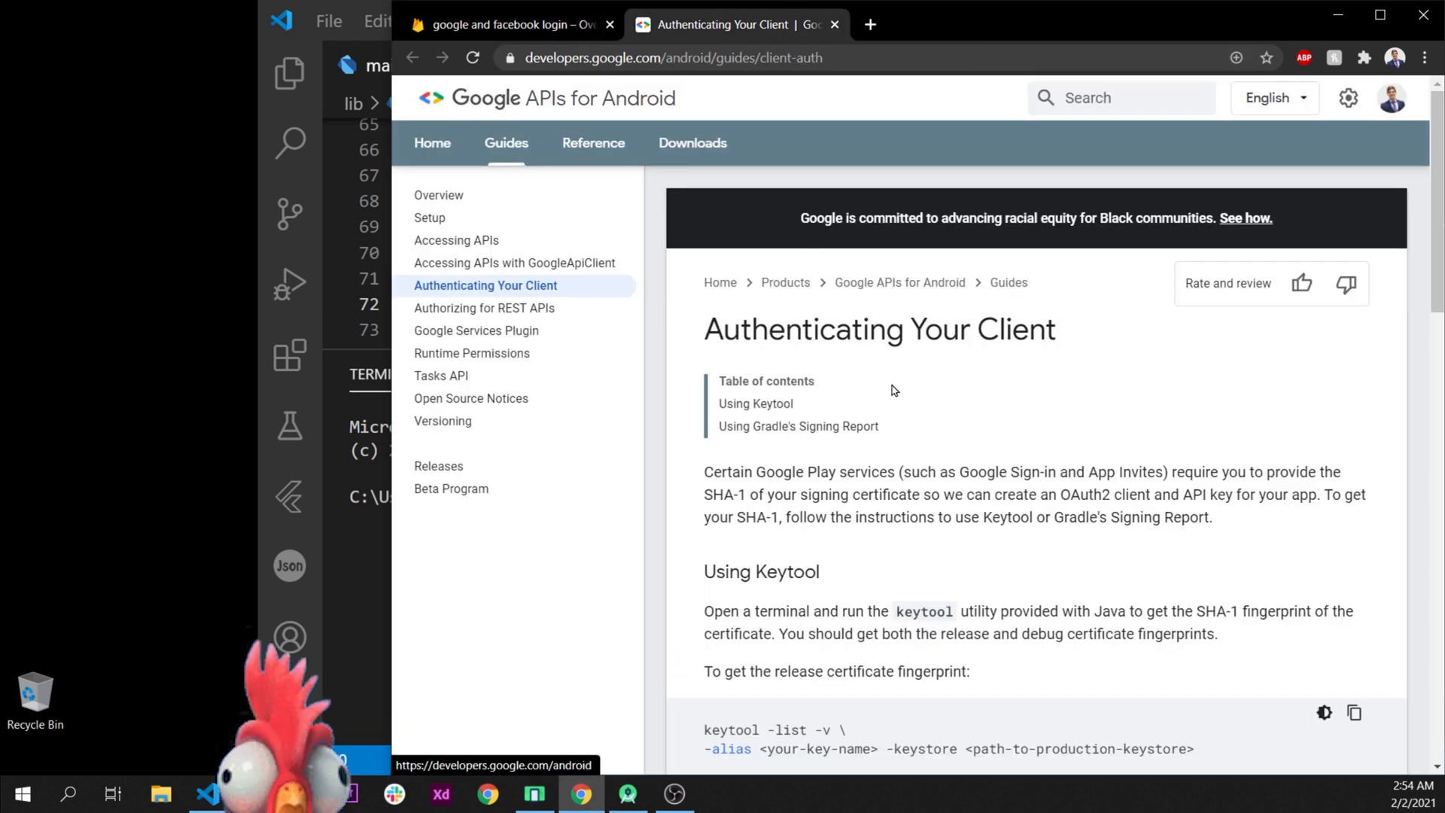
# - Select the Windows debug keytool command and drag the desktop page shortcut to the Recycle Bin
pyautogui.scroll(-3)
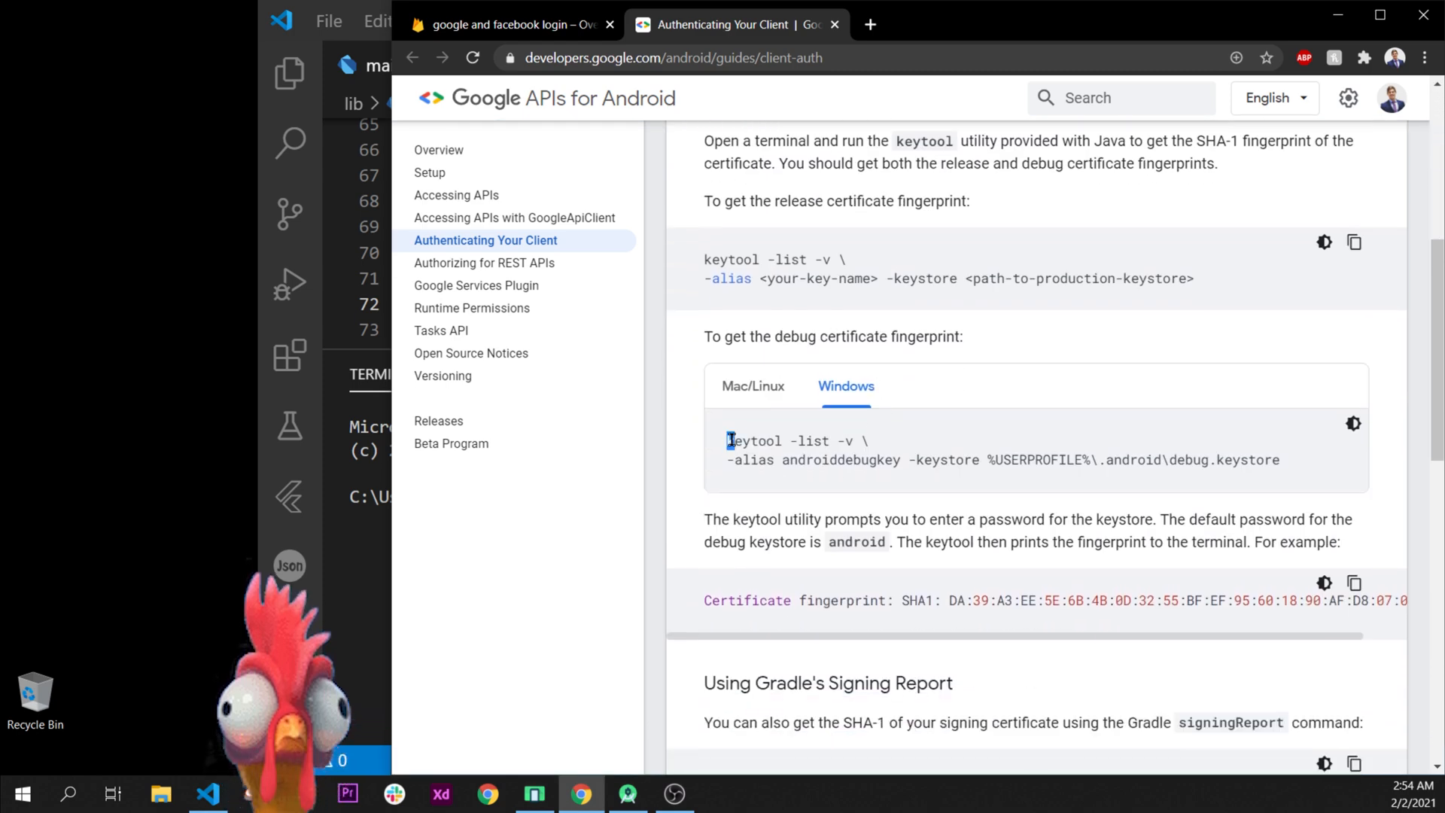
pyautogui.moveTo(726, 440); pyautogui.dragTo(1281, 460)
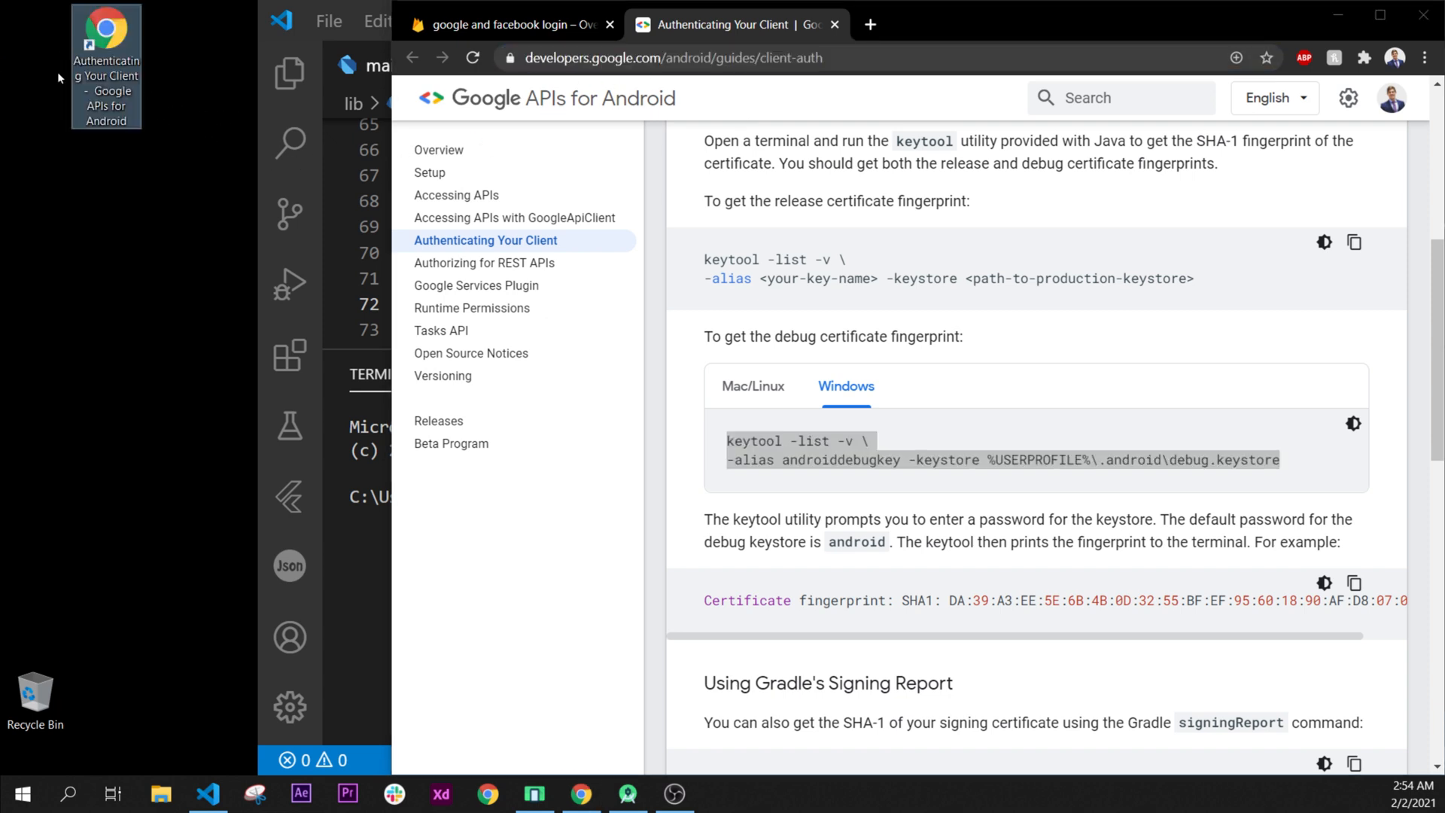
pyautogui.moveTo(106, 64); pyautogui.dragTo(90, 632)
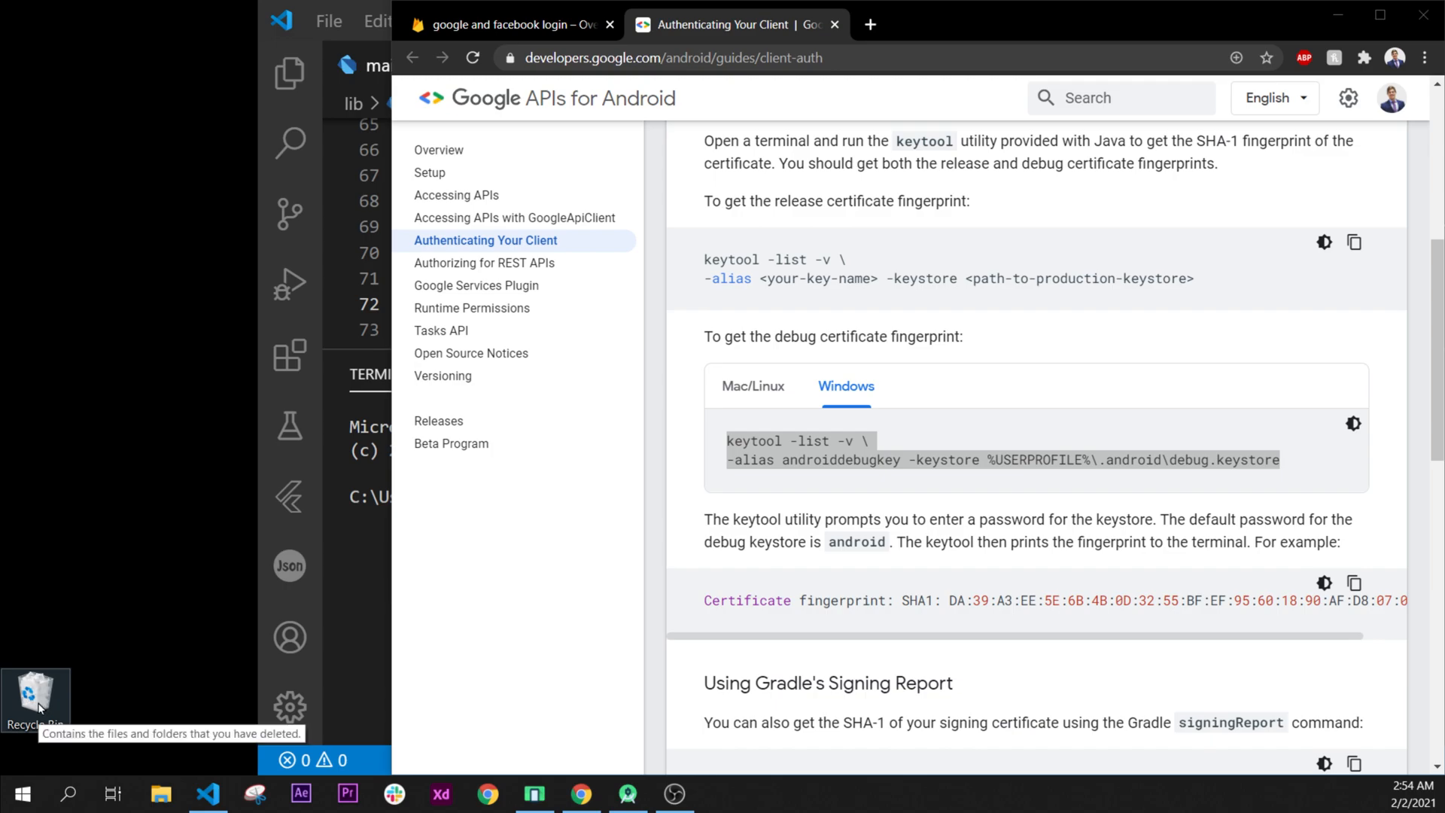
pyautogui.click(206, 792)
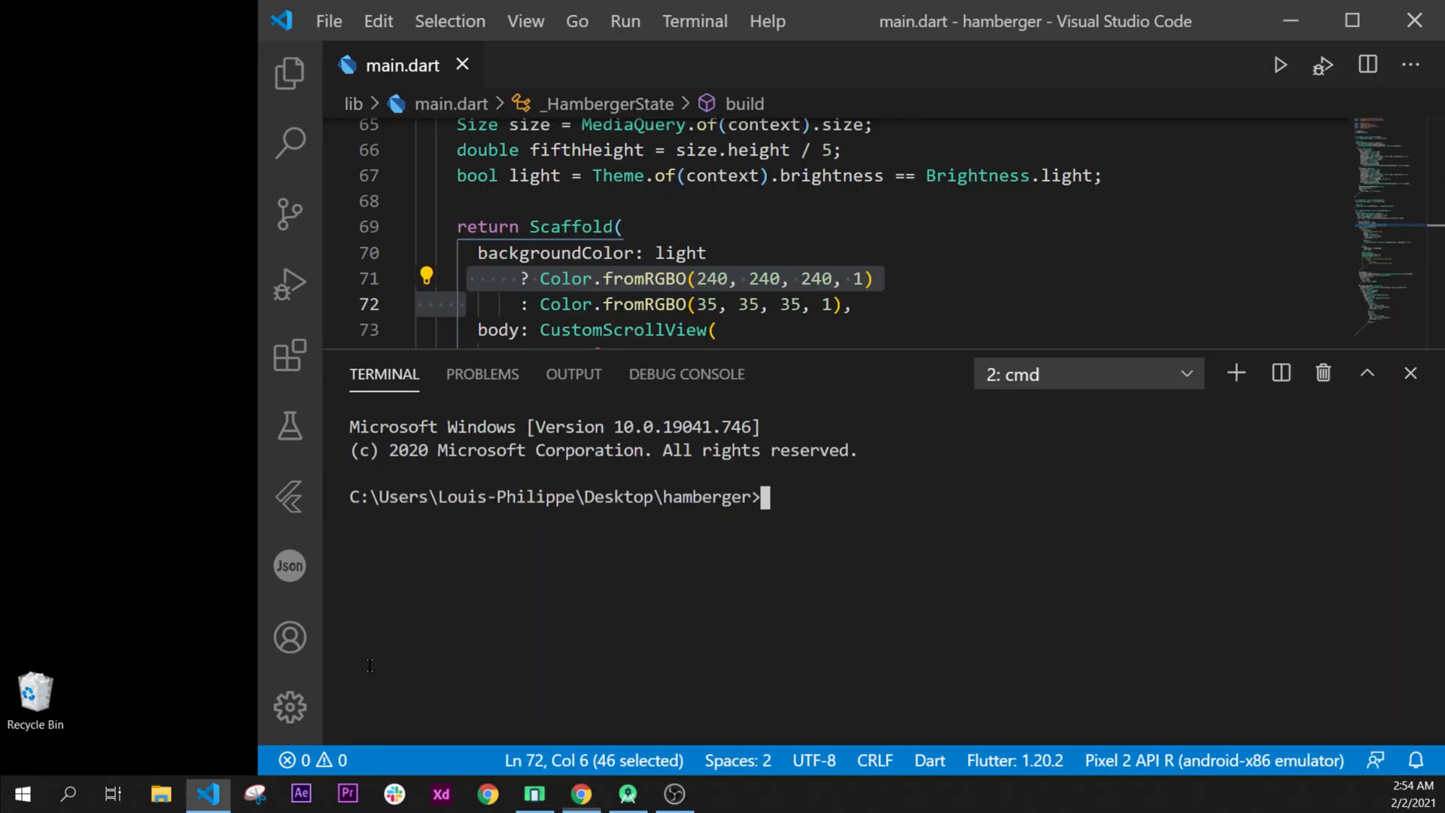
pyautogui.moveTo(809, 435)
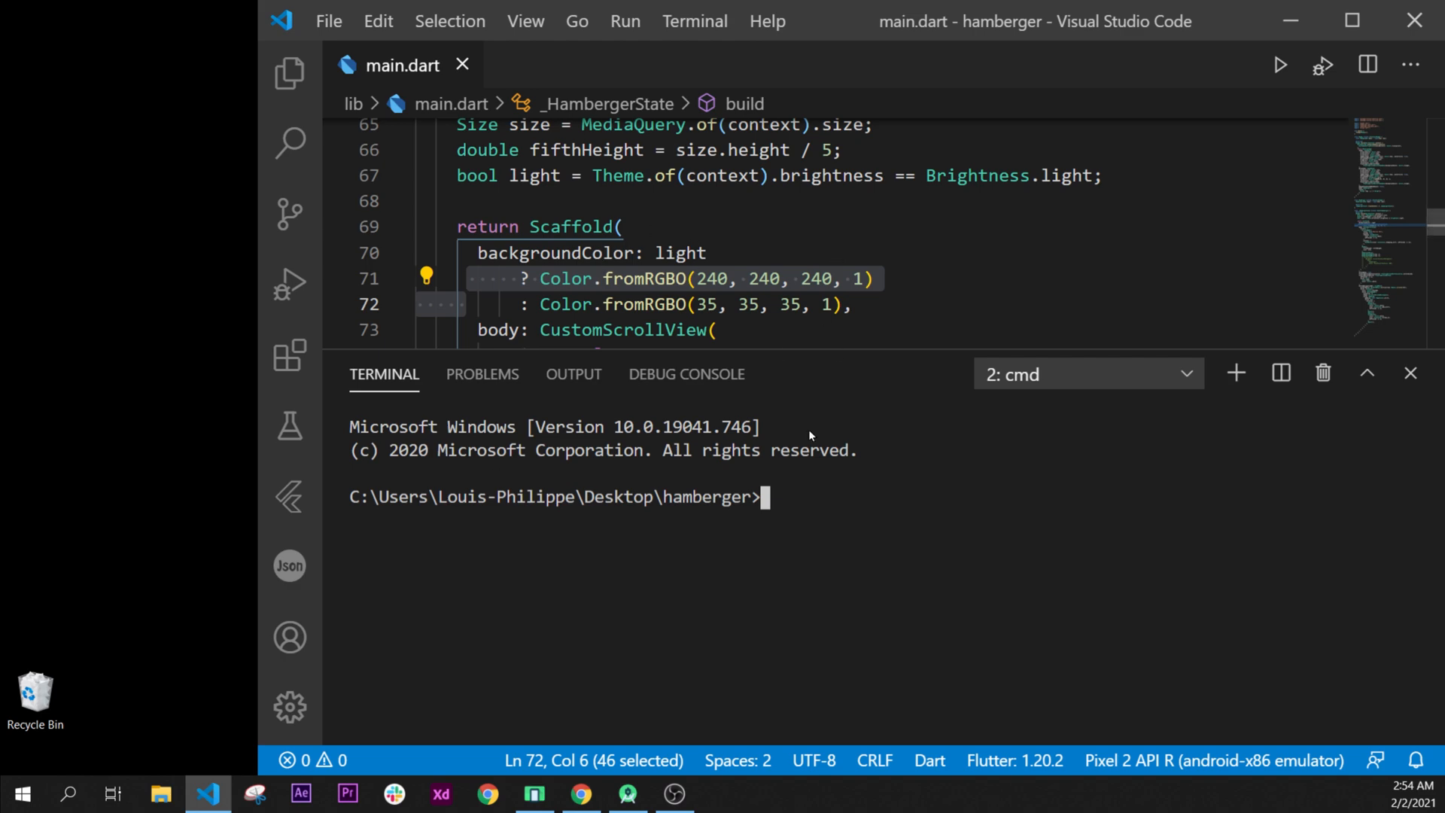
# - Move from VS Code to the hamberger project's main.dart in Android Studio
pyautogui.write('bnbnjn')
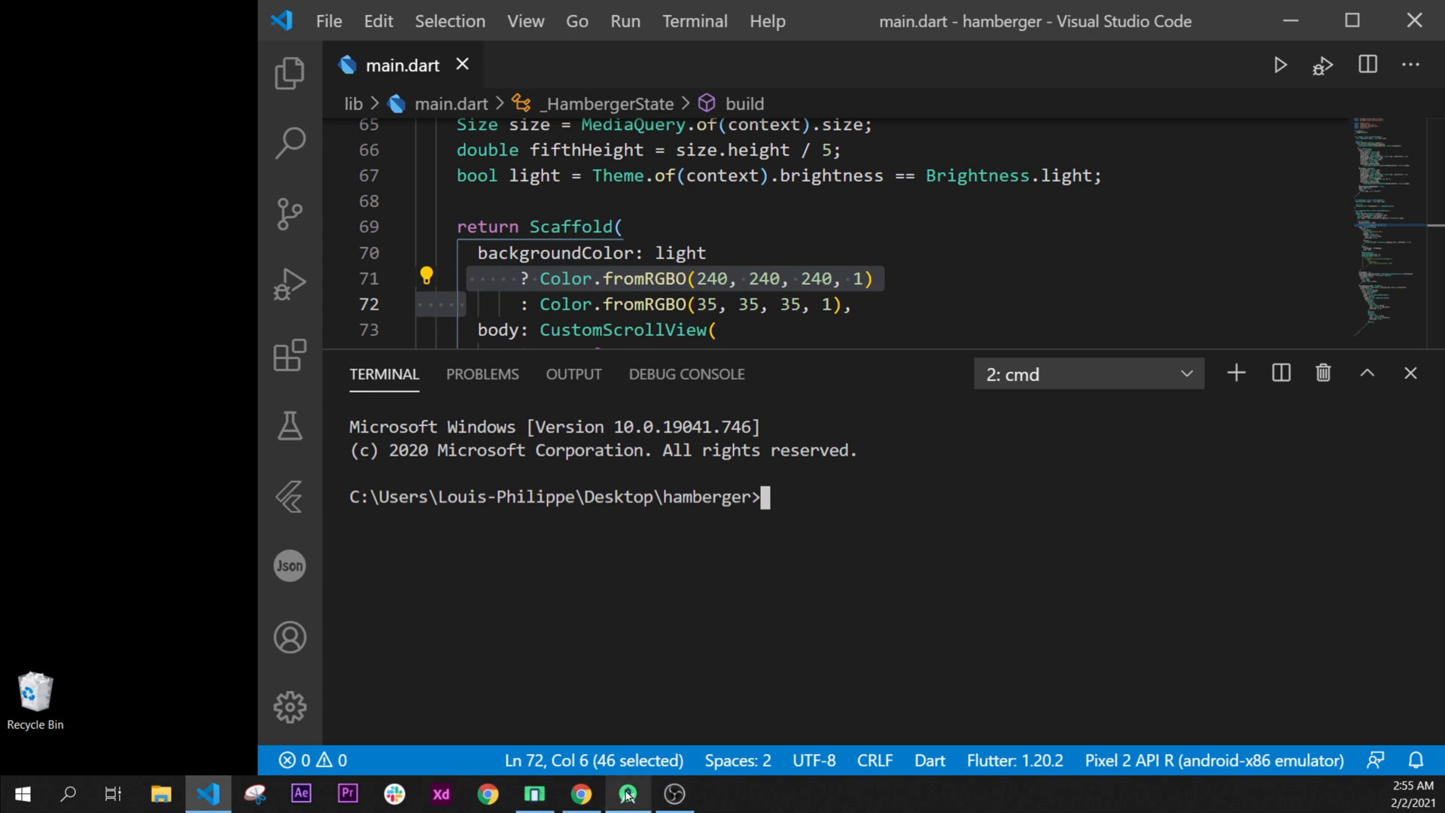
pyautogui.click(628, 794)
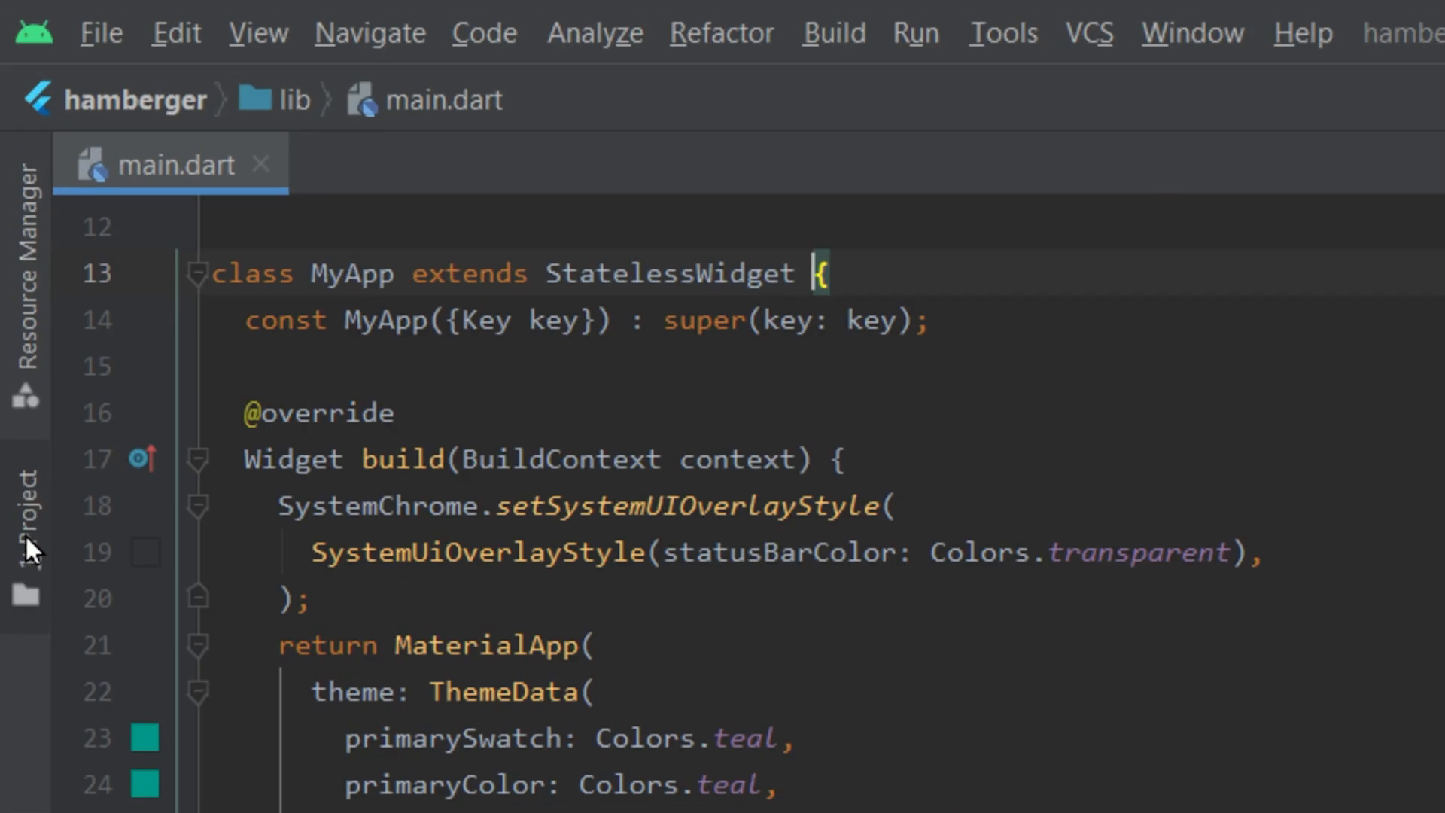
# - Open android/app/build.gradle and reopen the android module as its own project in this window
pyautogui.click(25, 512)
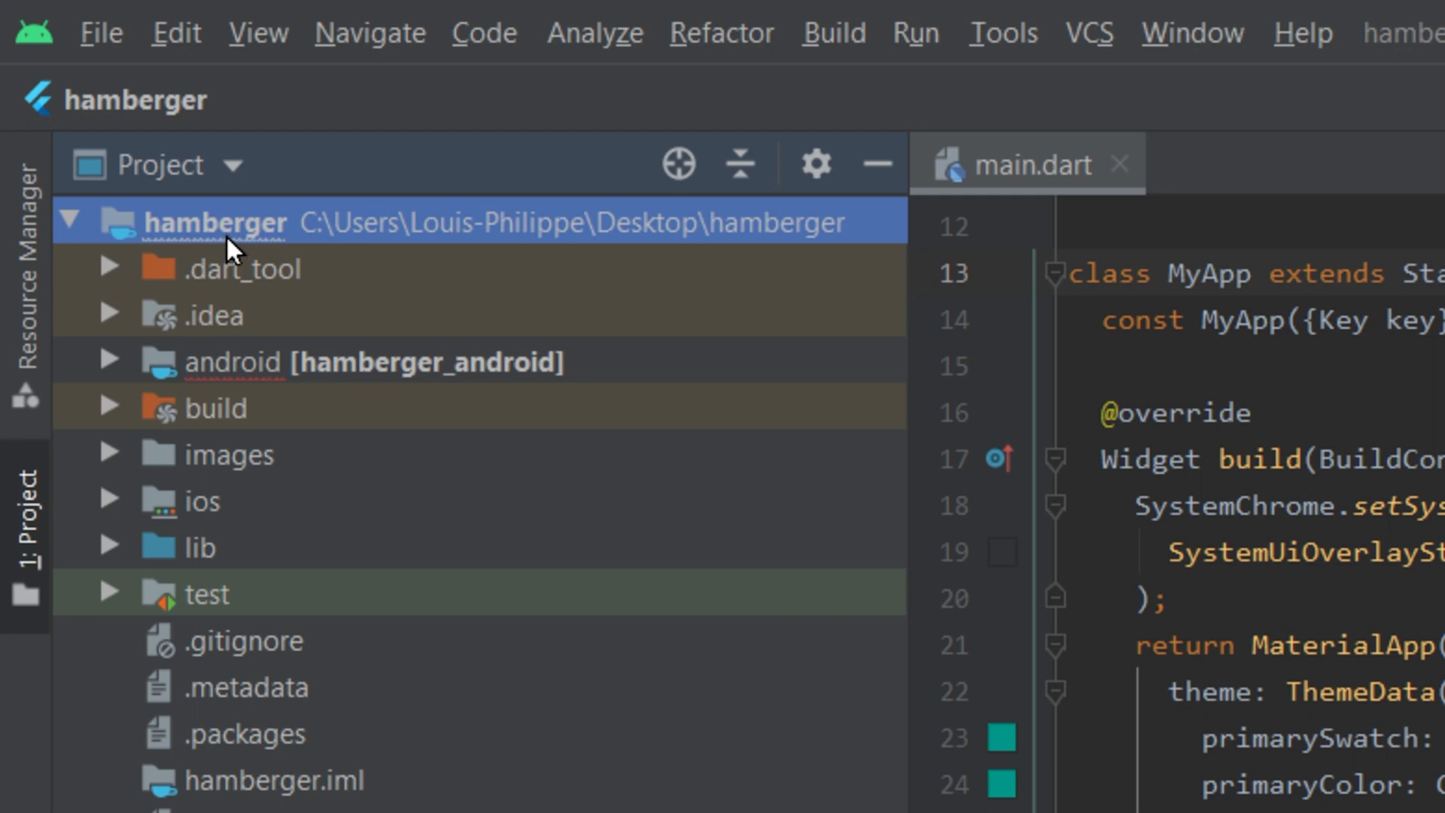
pyautogui.moveTo(129, 484)
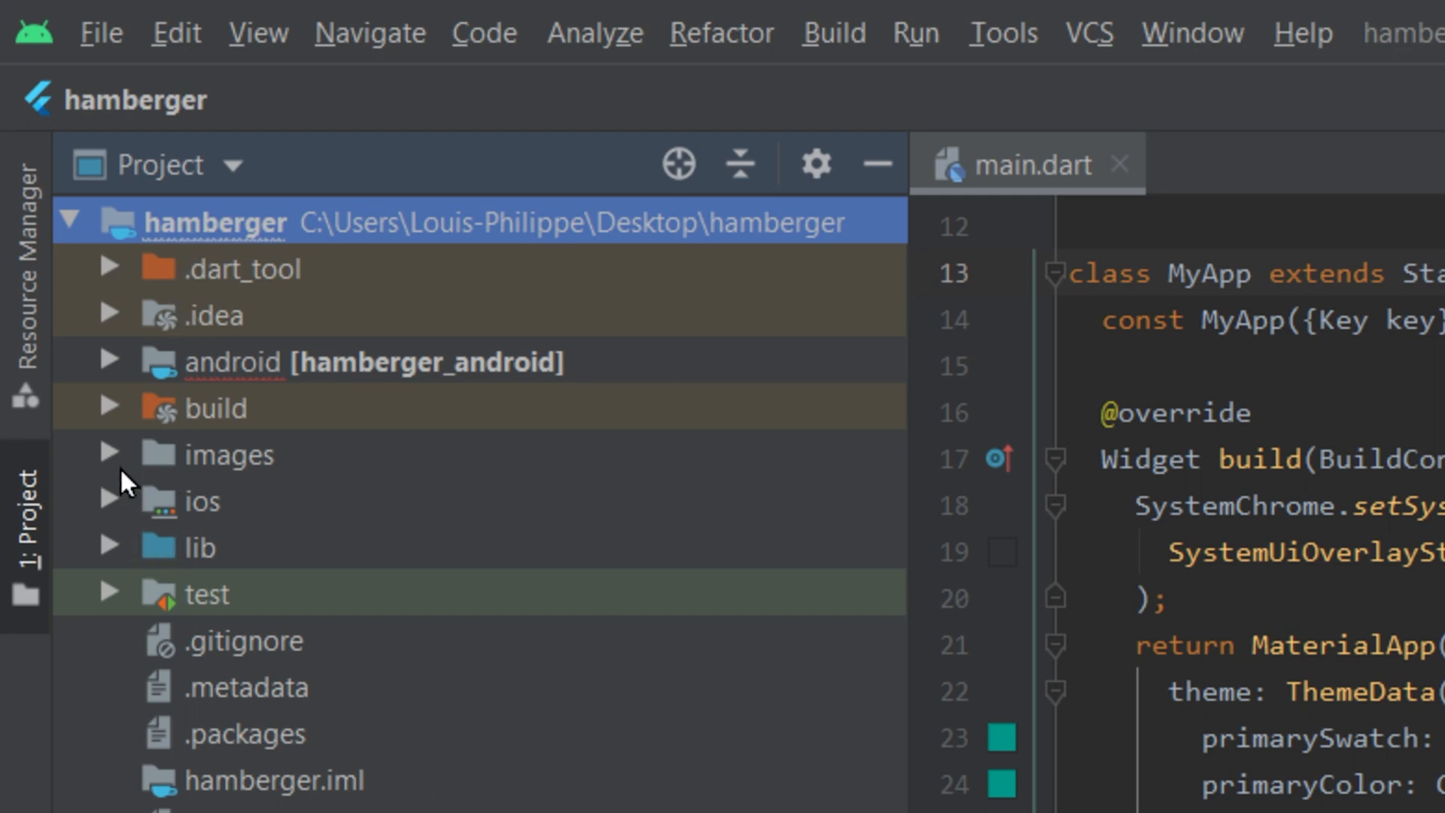
pyautogui.moveTo(115, 562)
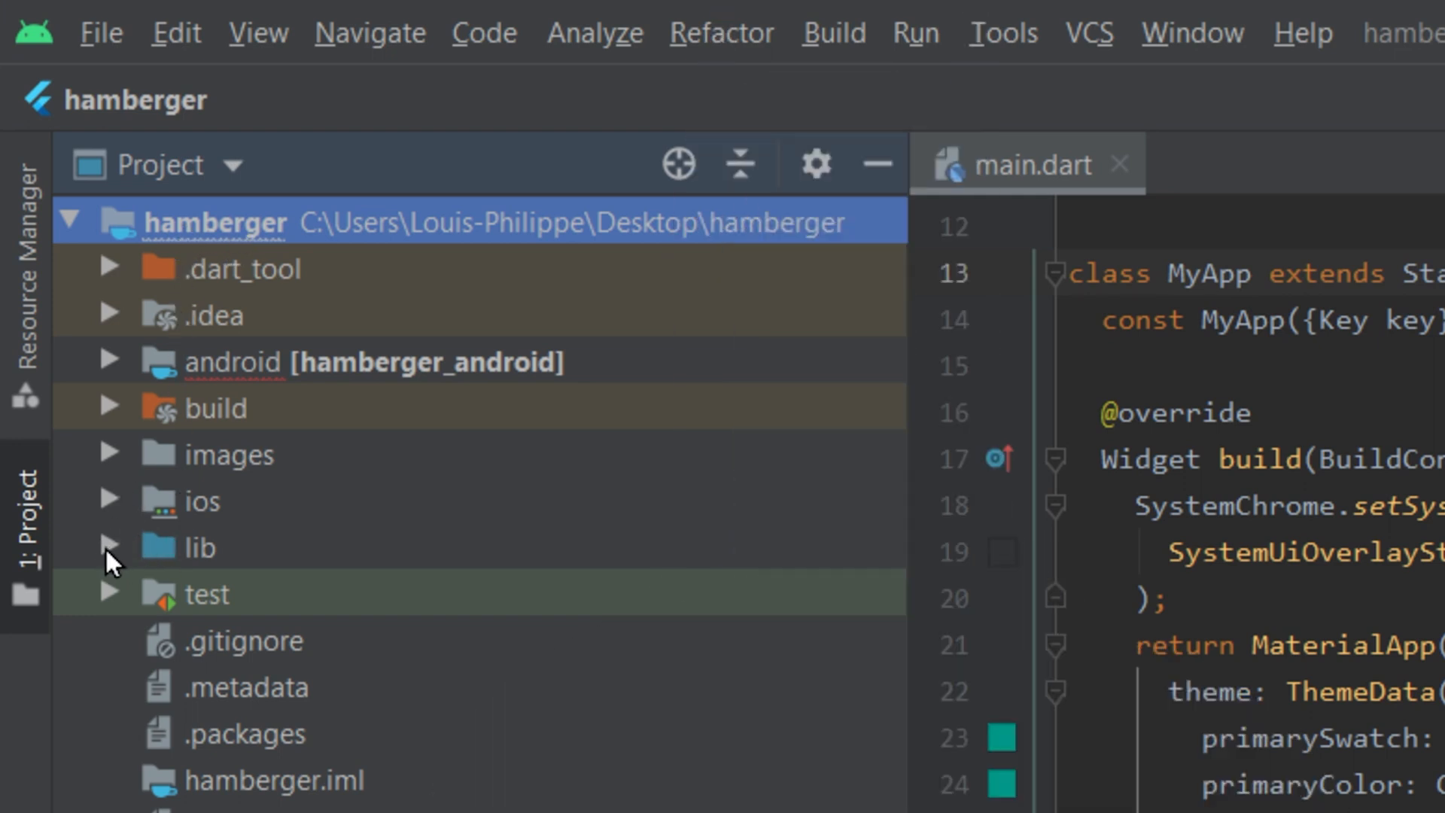
pyautogui.click(110, 361)
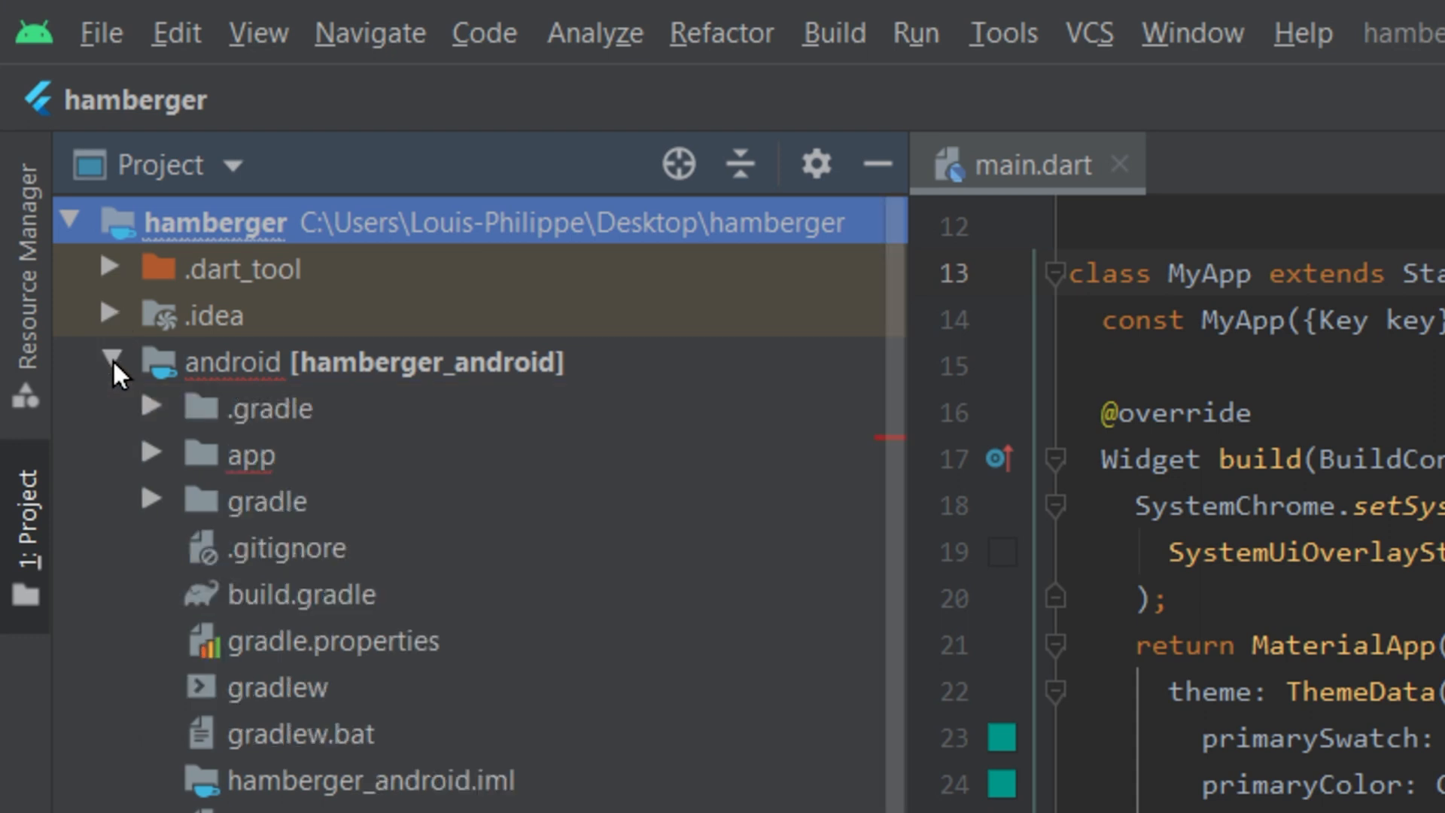
pyautogui.click(246, 453)
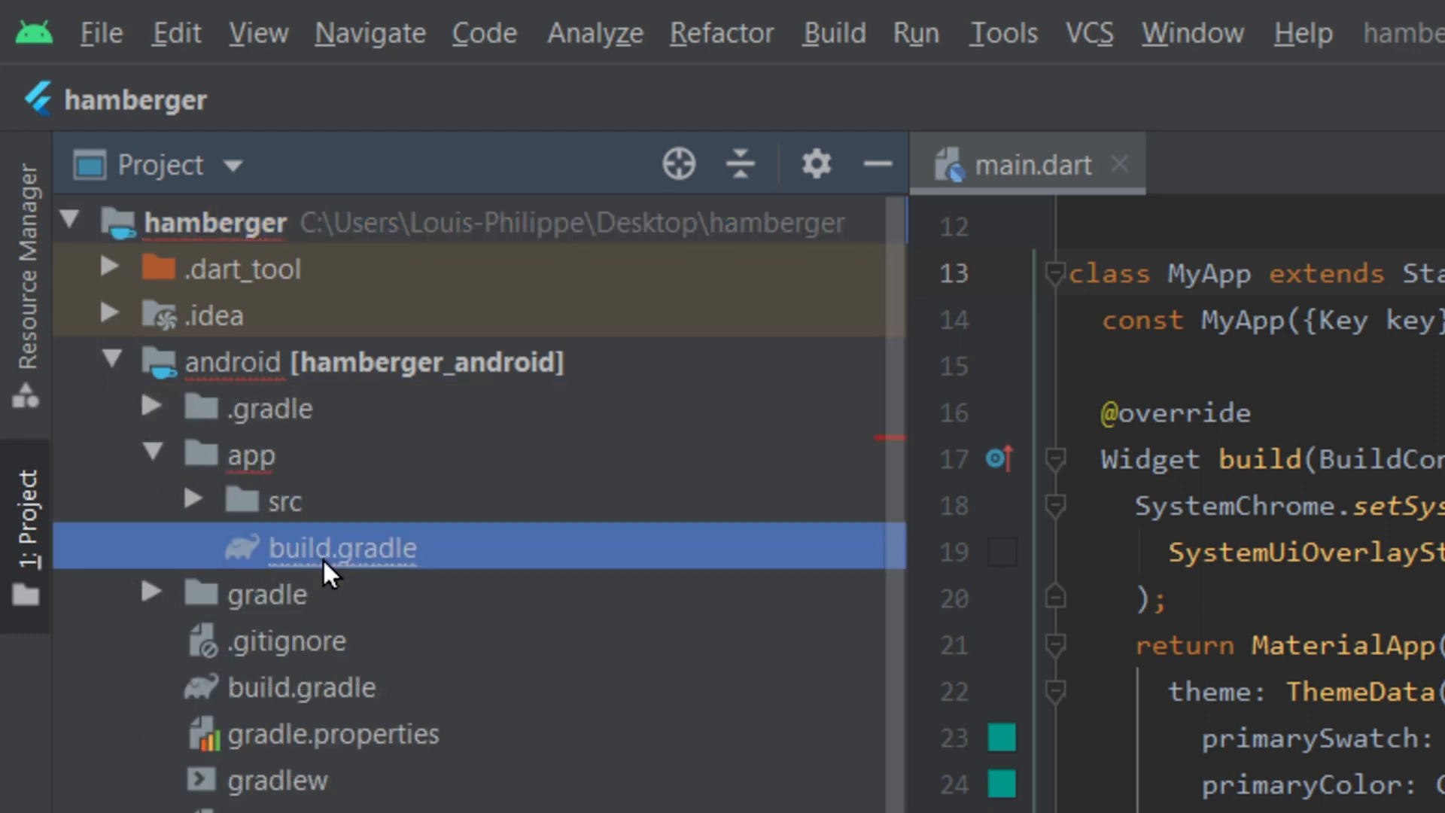
pyautogui.doubleClick(342, 546)
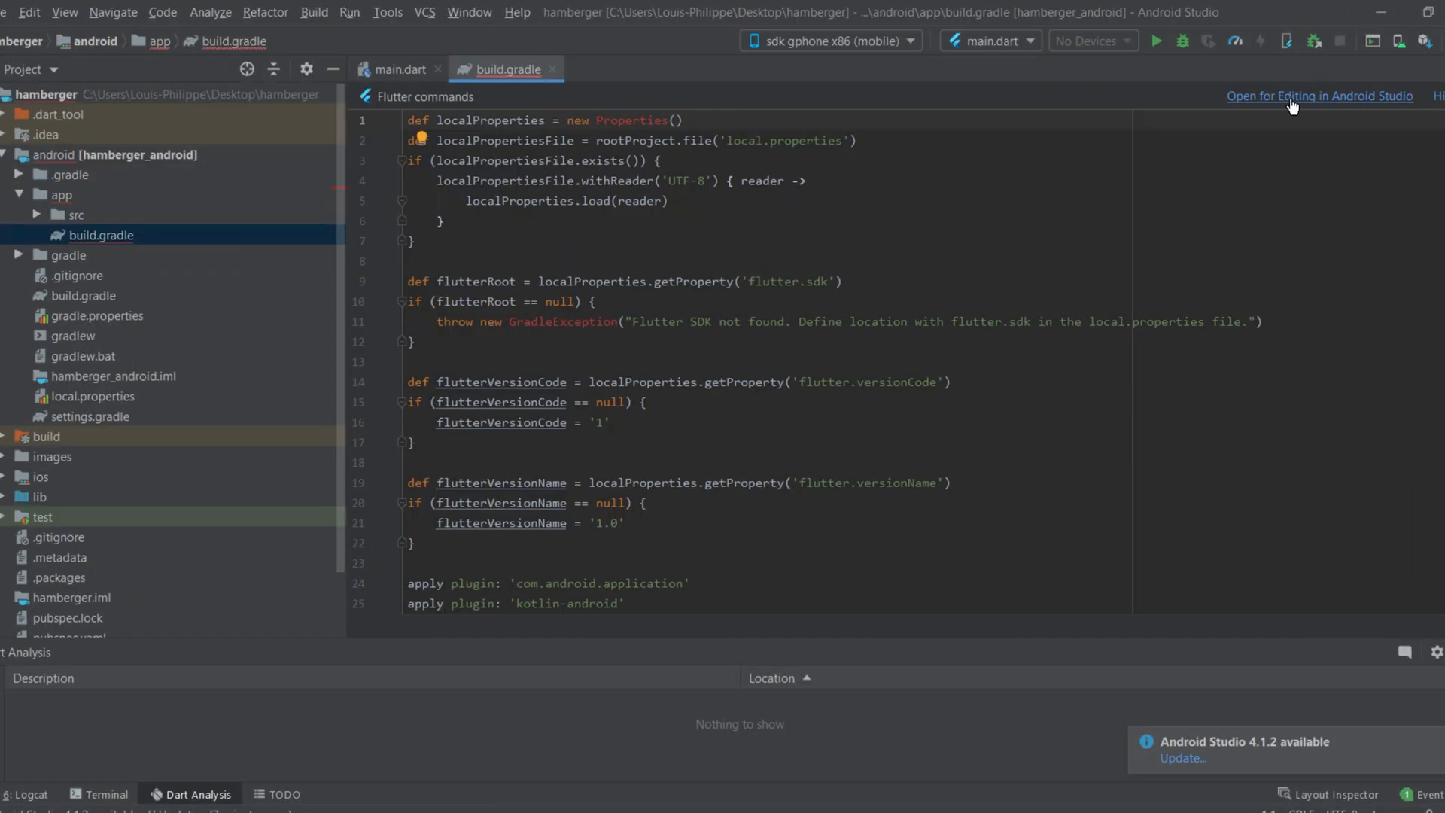
pyautogui.click(1317, 95)
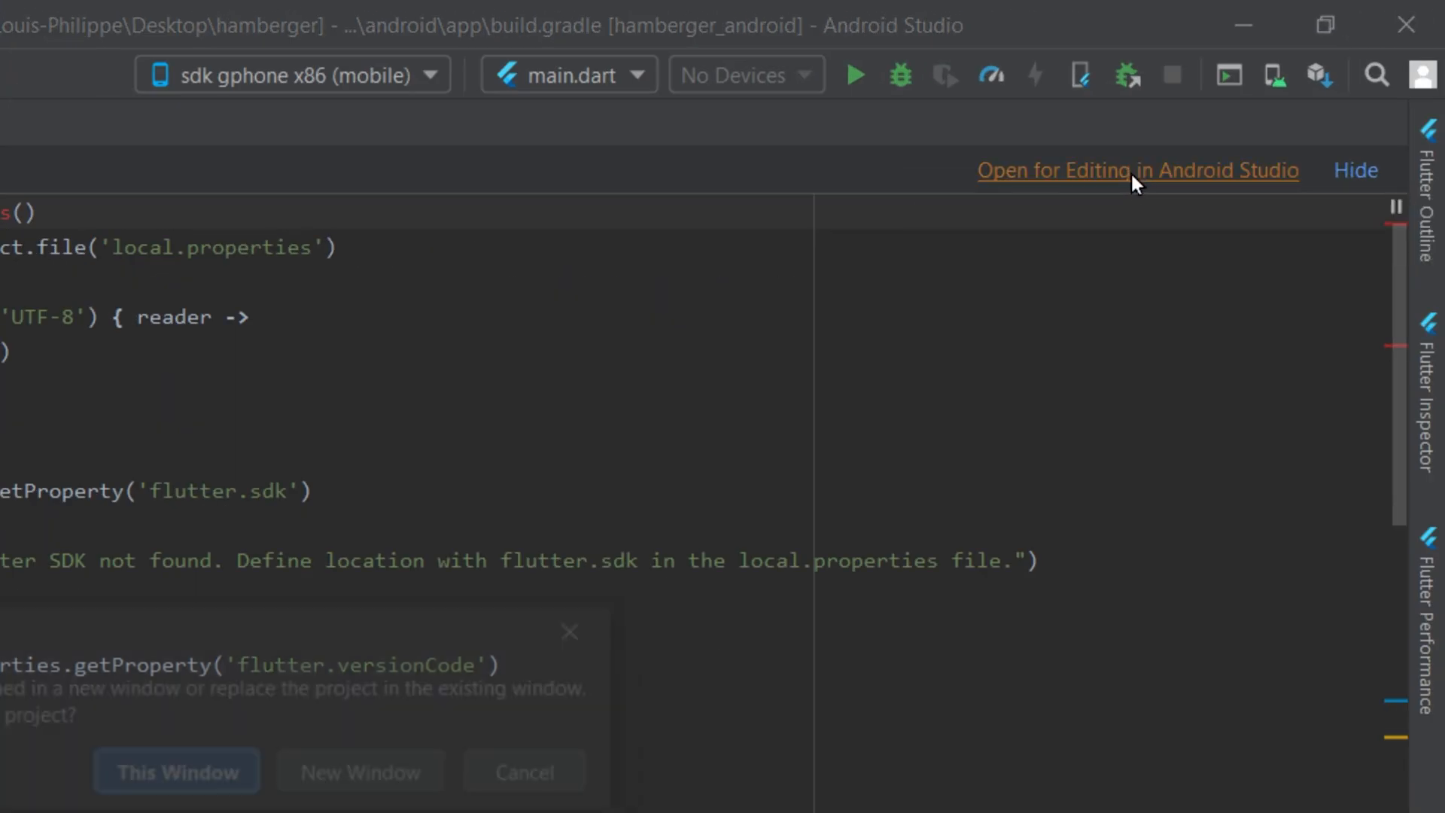
pyautogui.click(176, 771)
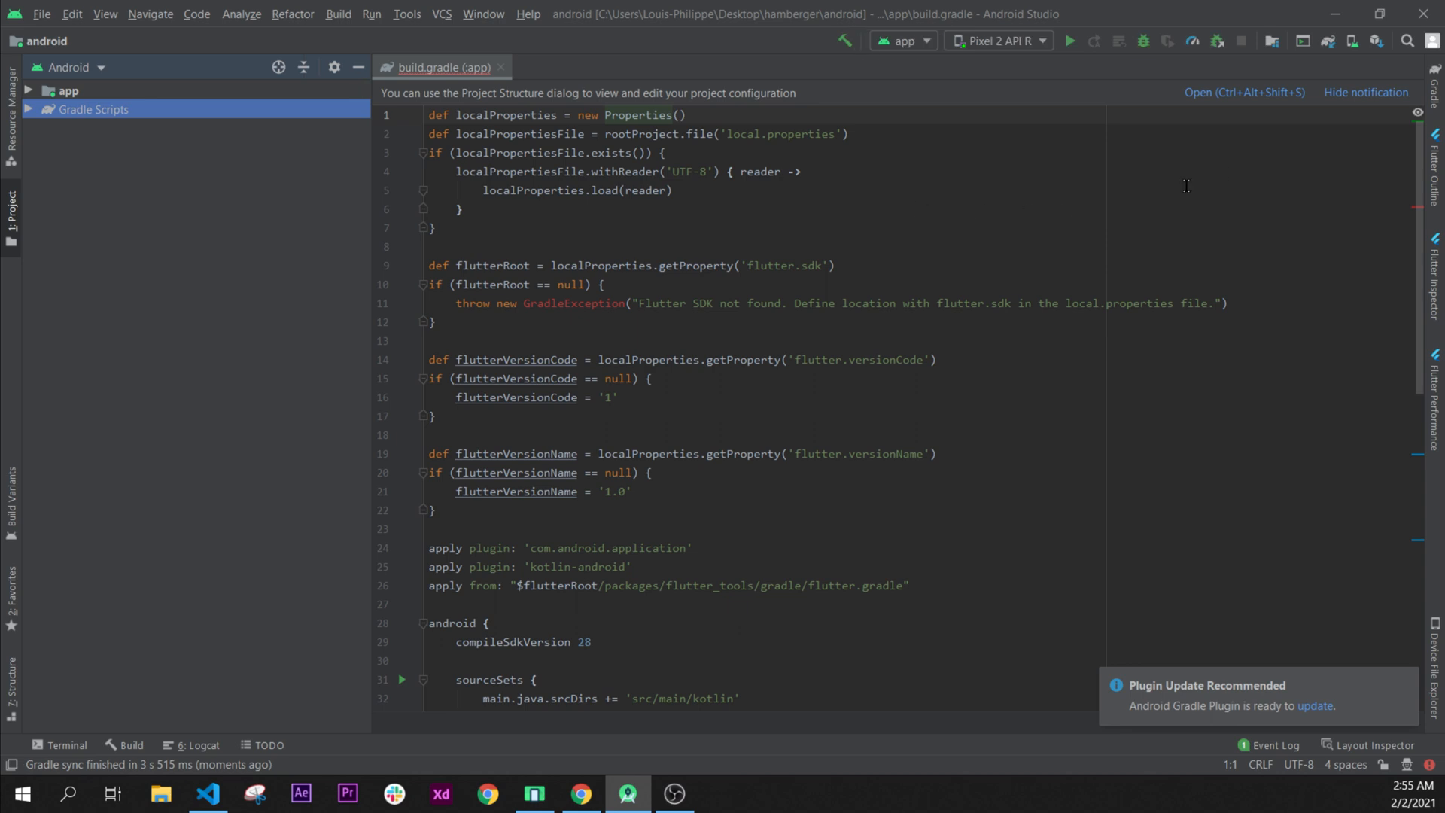
# - Run signingReport from app > Tasks > android in the Gradle tool window
pyautogui.click(1436, 82)
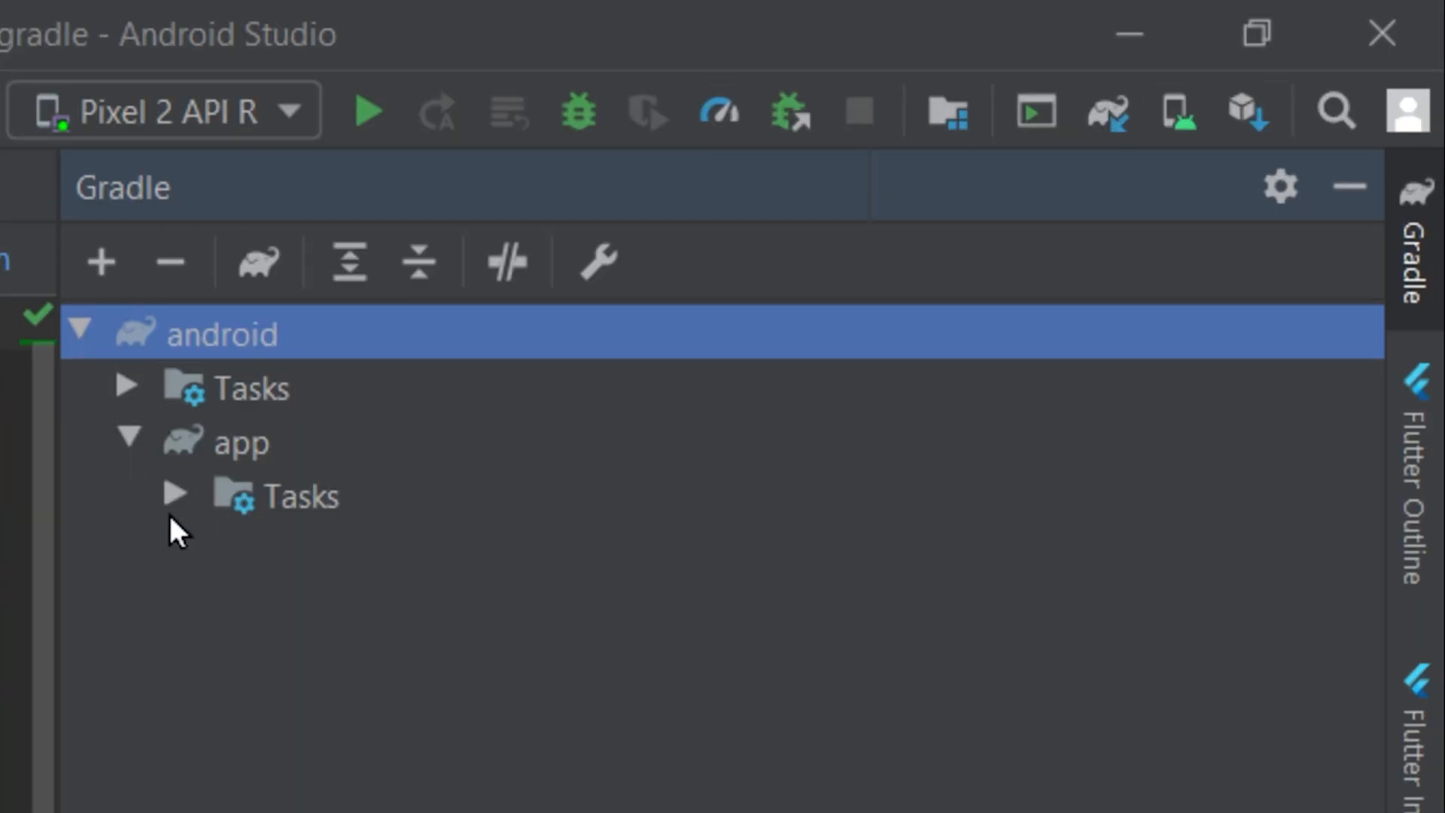
pyautogui.click(176, 495)
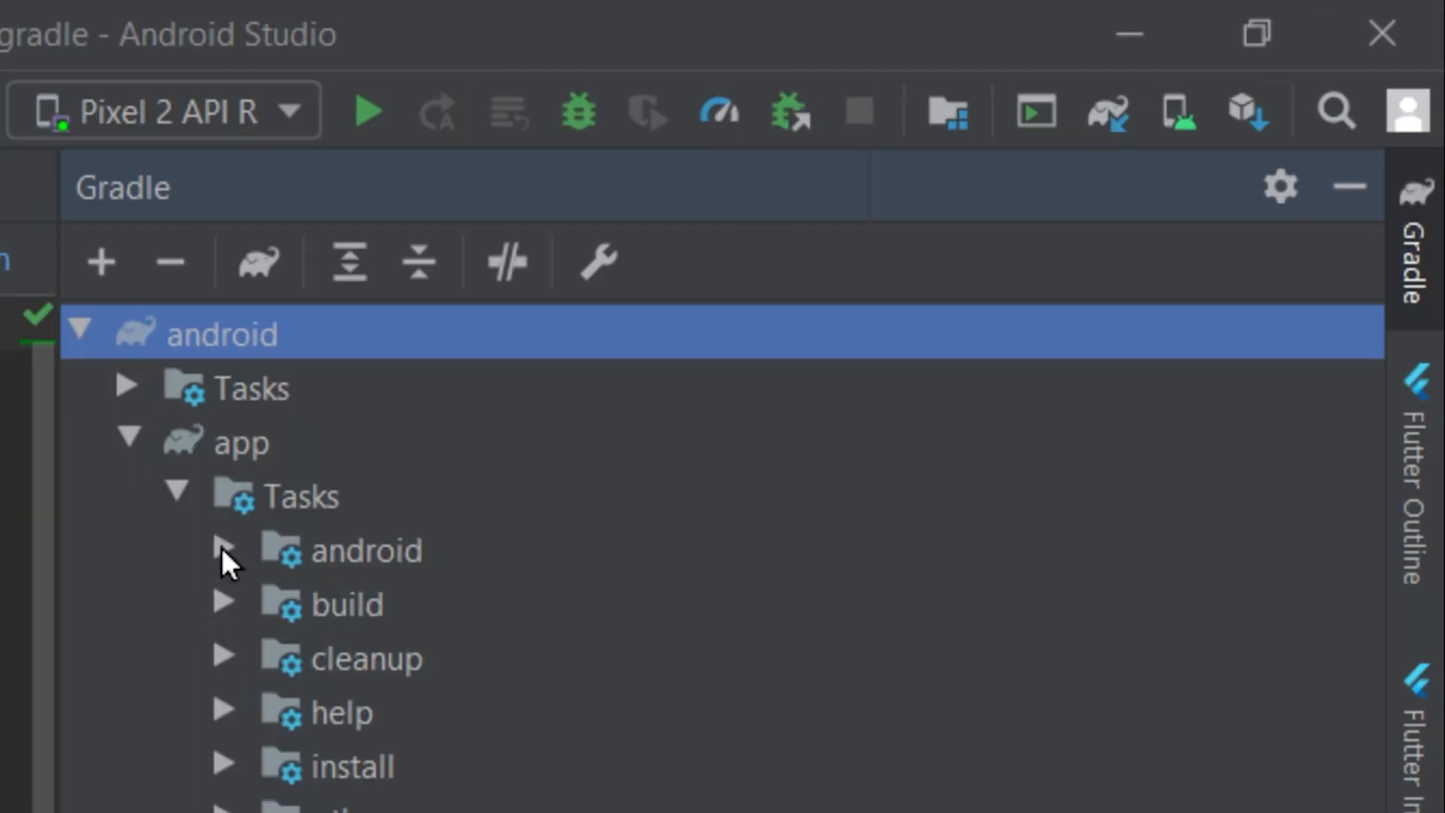
pyautogui.click(226, 550)
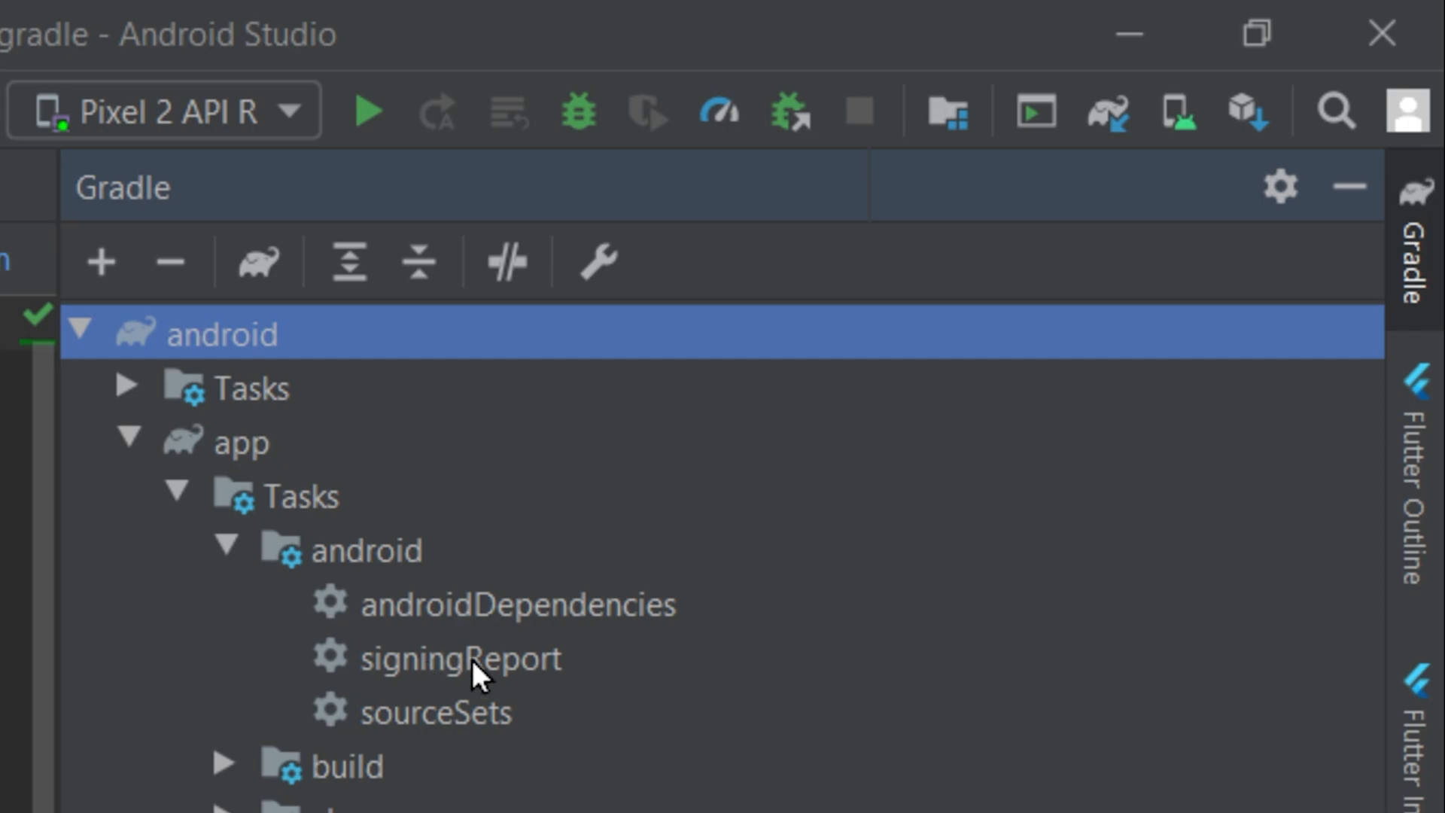
pyautogui.doubleClick(460, 658)
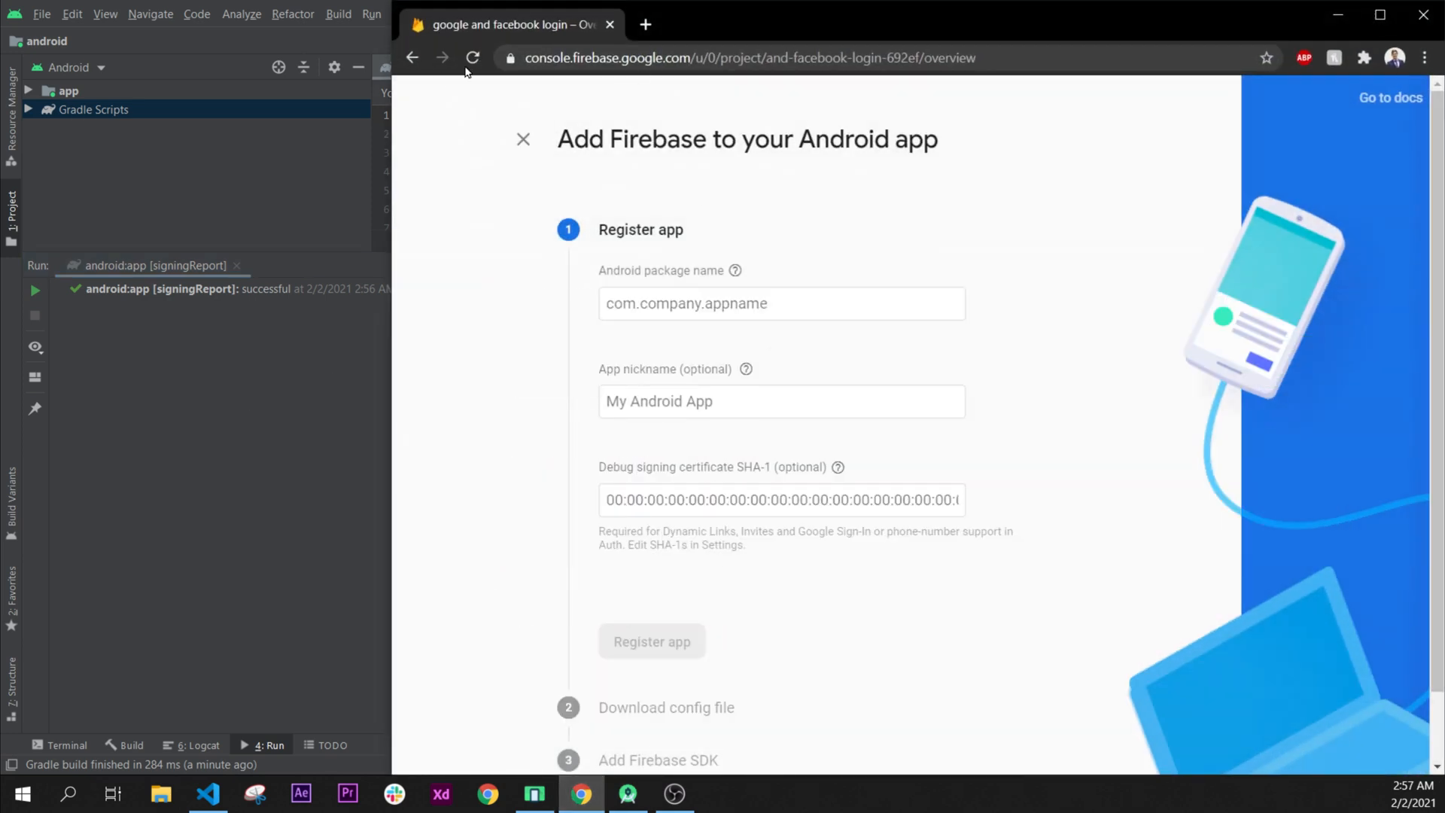
pyautogui.moveTo(690, 489)
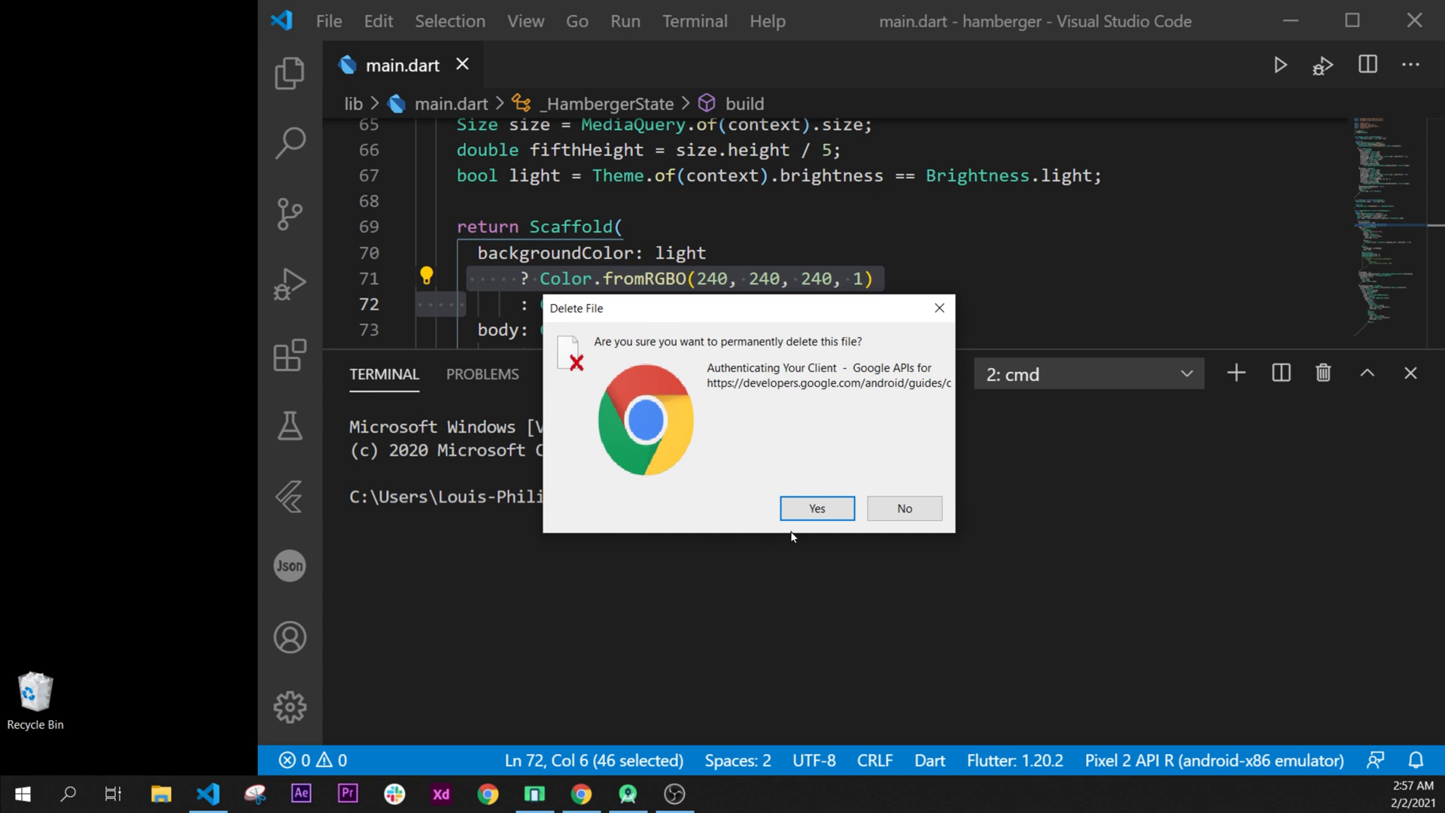
# - Confirm permanently deleting the 'Authenticating Your Client' desktop shortcut
pyautogui.click(814, 508)
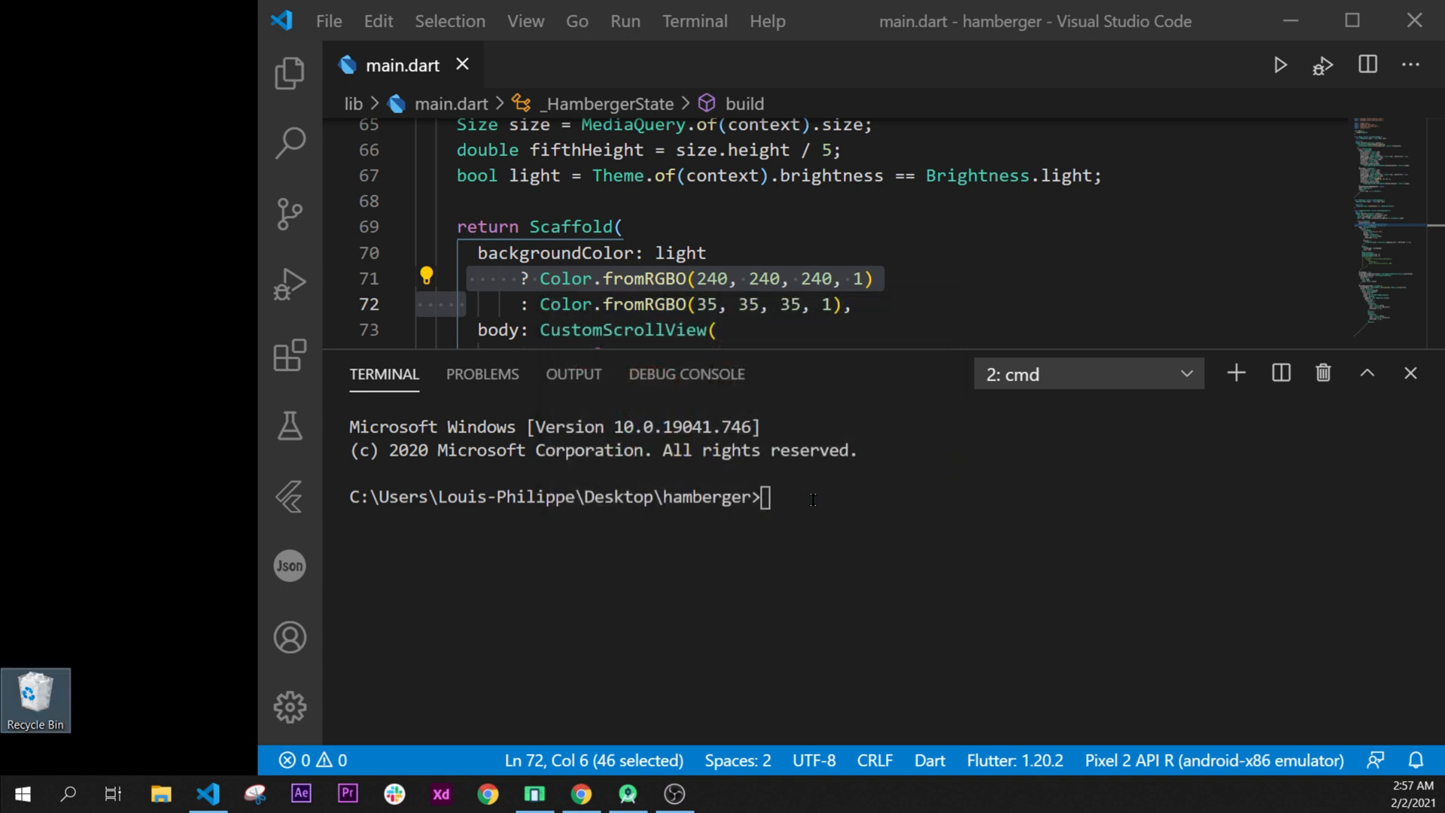